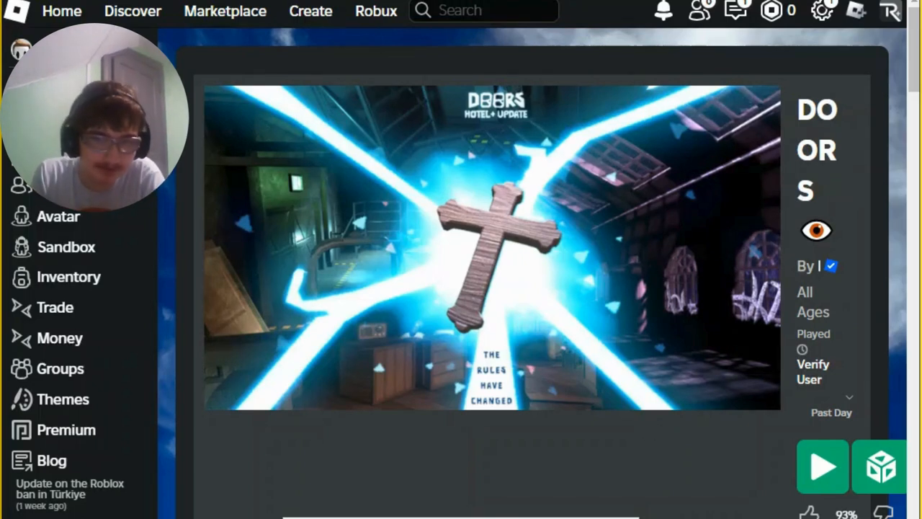
- Launch DOORS from its Roblox game page and wait in the dim wooden starting room
{"action": "left_click", "coordinate": [822, 466]}
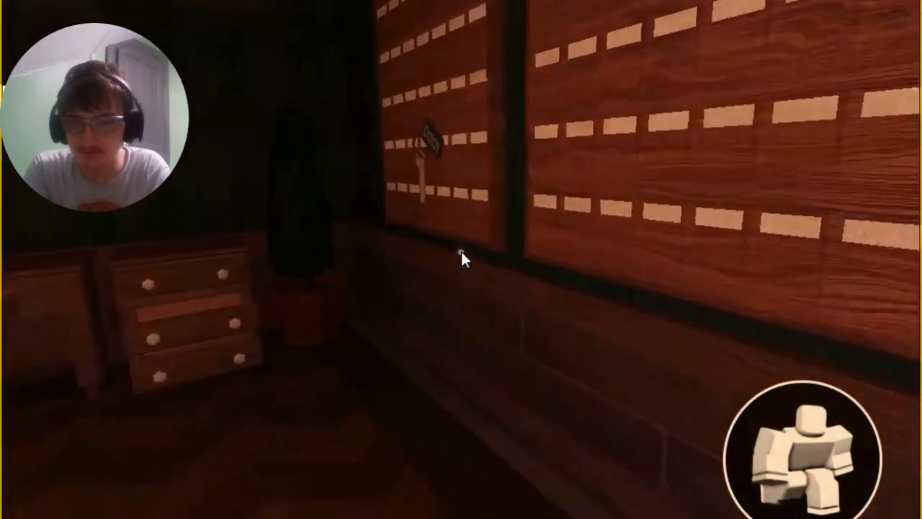
- Play through the hotel rooms until Eyes kills you at the run overview
{"action": "left_click", "coordinate": [429, 151]}
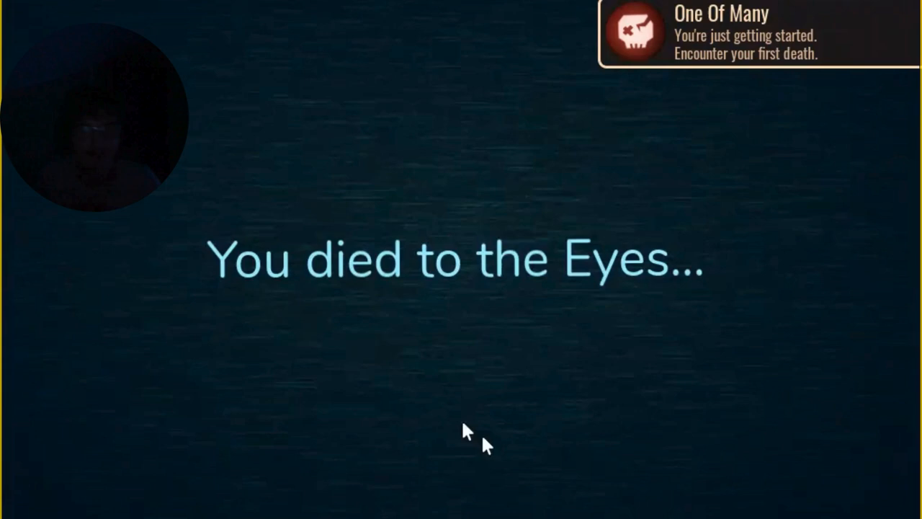
{"action": "mouse_move", "coordinate": [482, 445]}
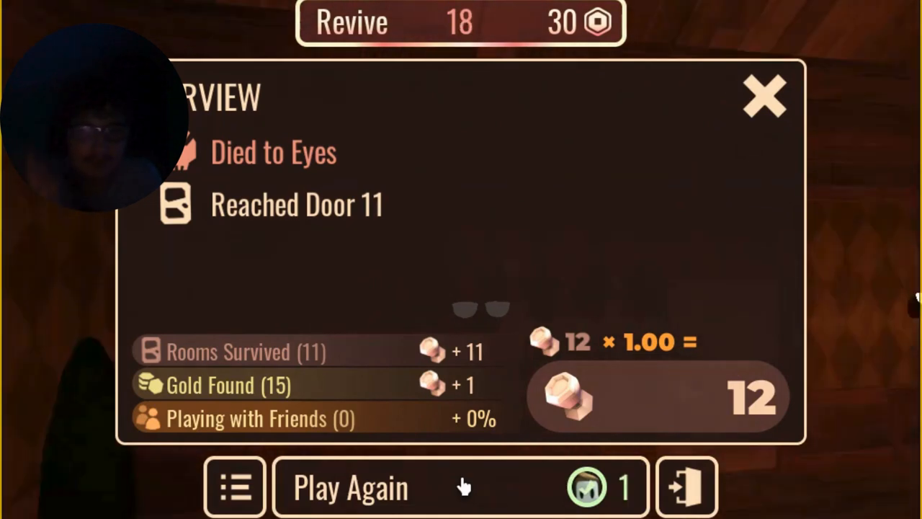
- Choose Play Again on the death overview to reach the pre-run shop
{"action": "left_click", "coordinate": [350, 486]}
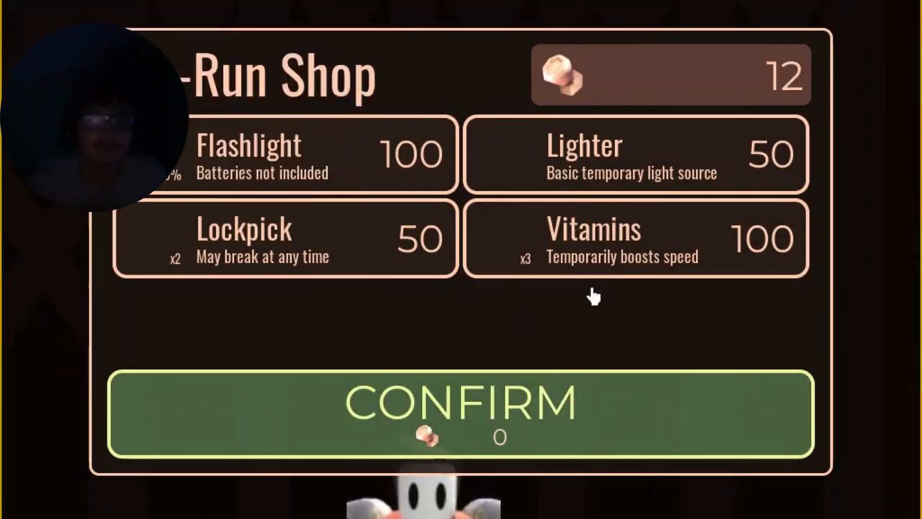
- Start the run buying nothing and walk to the closed wooden corridor door
{"action": "left_click", "coordinate": [461, 414]}
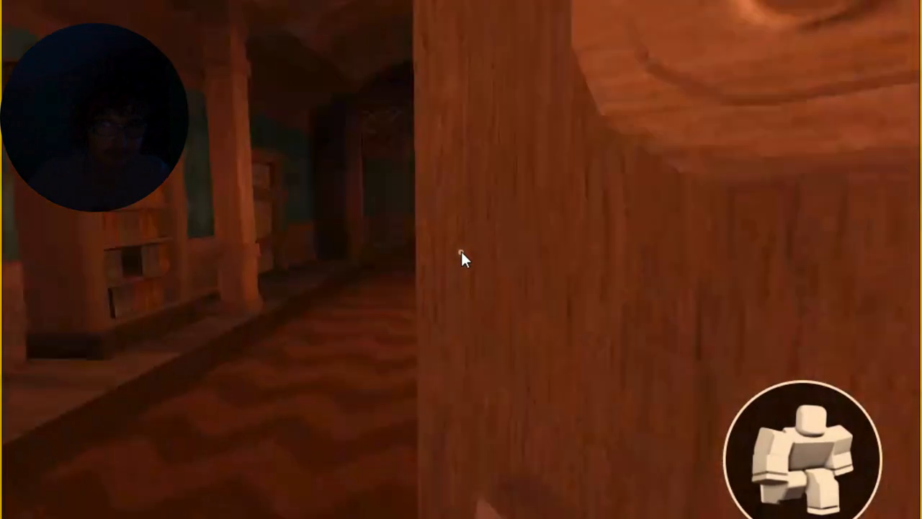
{"action": "mouse_move", "coordinate": [461, 259]}
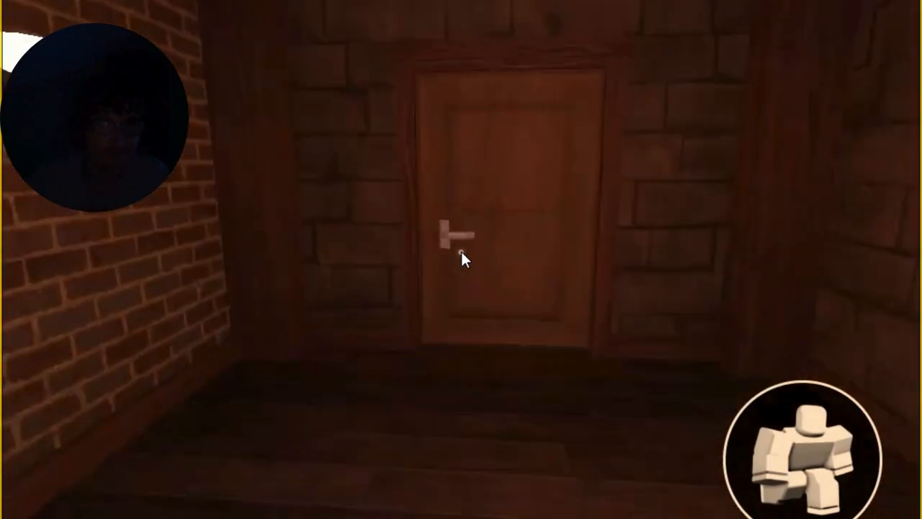
{"action": "left_click", "coordinate": [456, 237]}
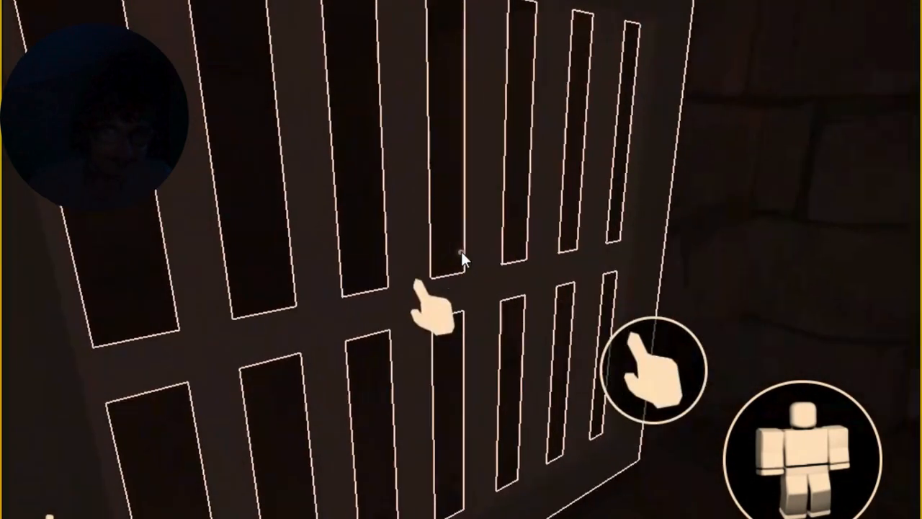
- Crouch beneath the barred gate, toggling the in-game menu with Escape
{"action": "key", "text": "Escape"}
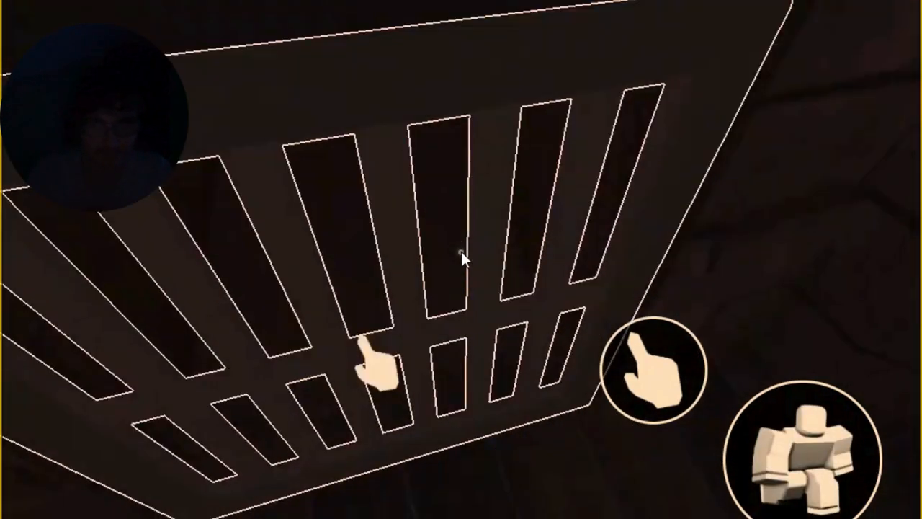
{"action": "key", "text": "Escape"}
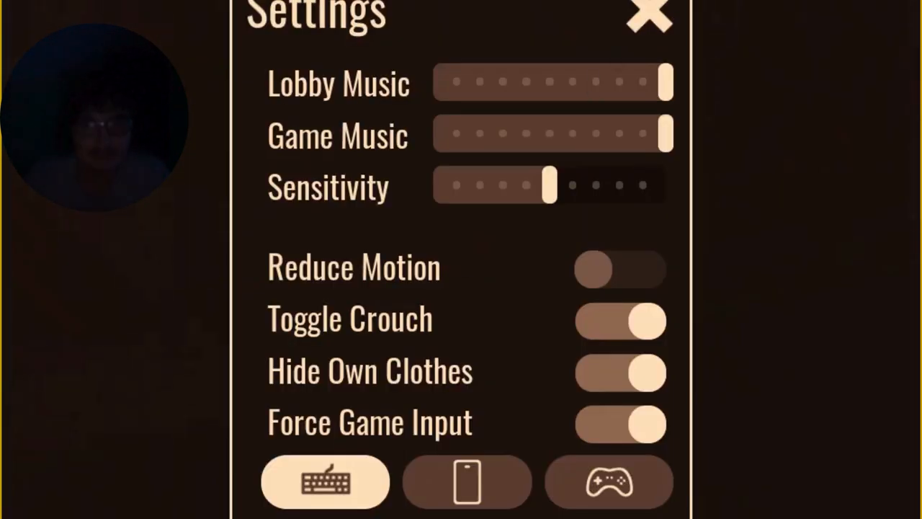
- Review the DOORS settings sliders and toggles, then close the panel
{"action": "left_click", "coordinate": [647, 16]}
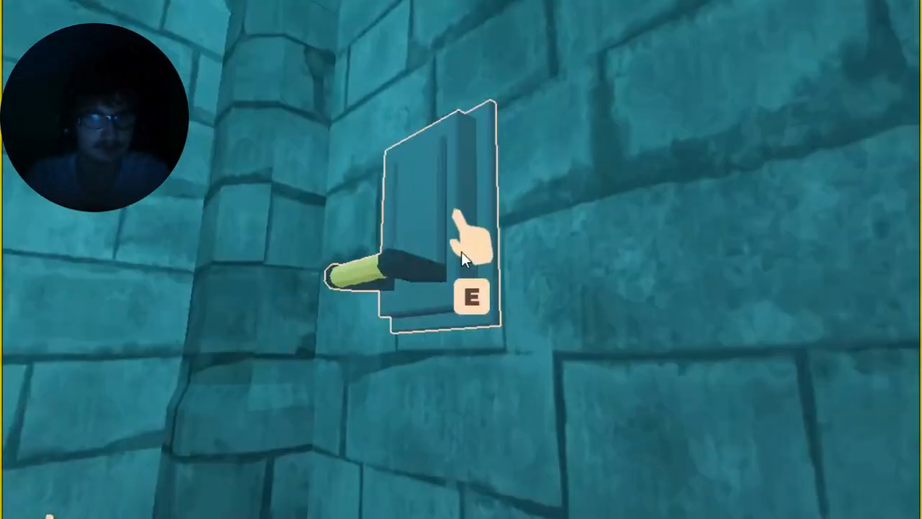
- Pull the lever on the blue stone room's wall
{"action": "key", "text": "e"}
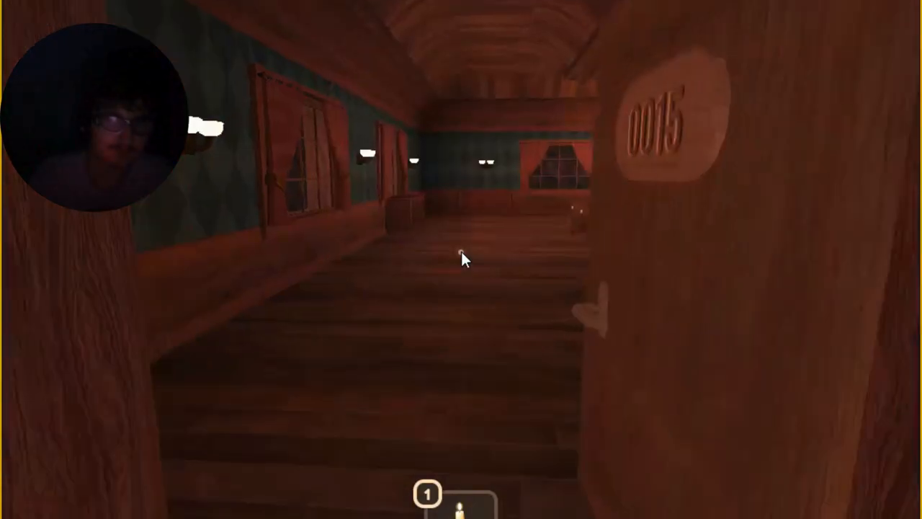
{"action": "mouse_move", "coordinate": [461, 259]}
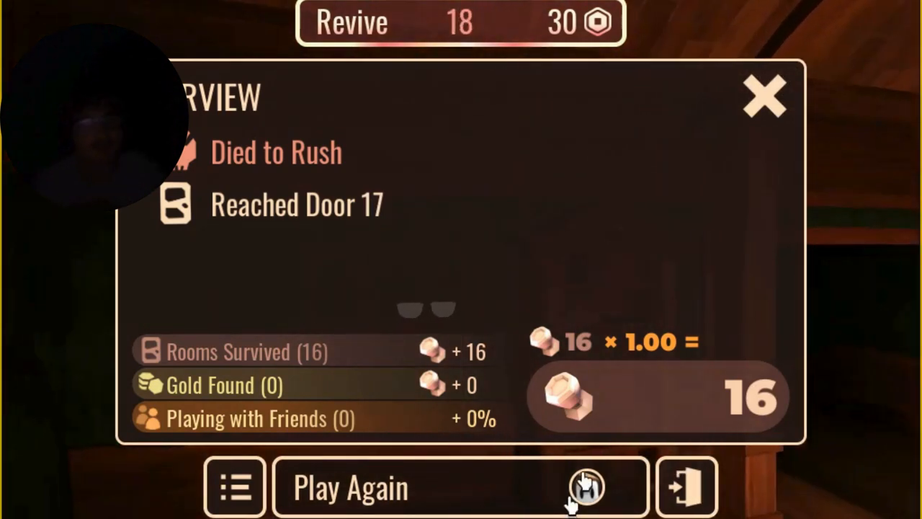
- Vote Play Again after dying to Rush at door 17
{"action": "left_click", "coordinate": [587, 486]}
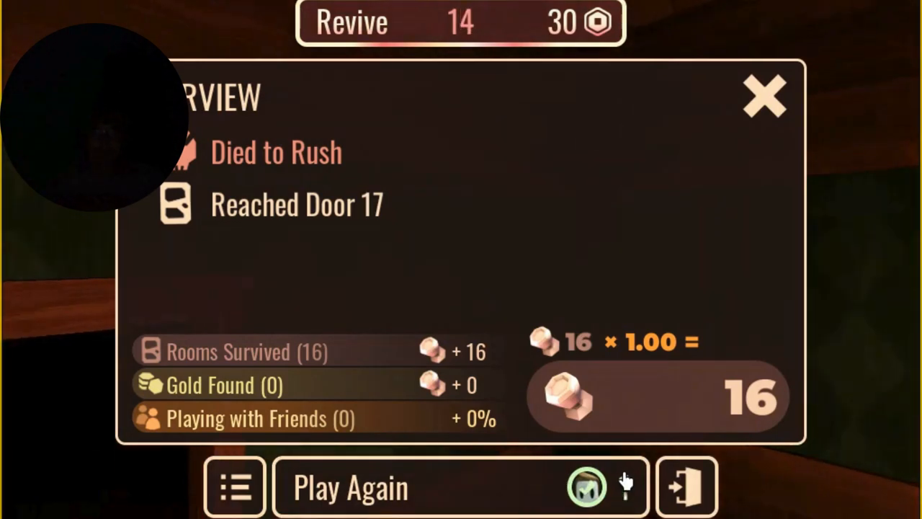
{"action": "left_click", "coordinate": [351, 486]}
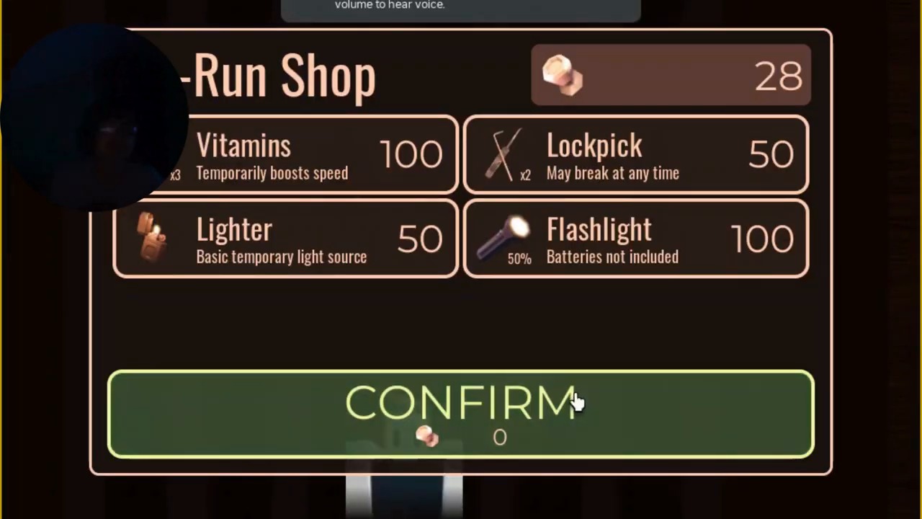
- Leave the pre-run shop without buying anything and close Settings
{"action": "left_click", "coordinate": [461, 411]}
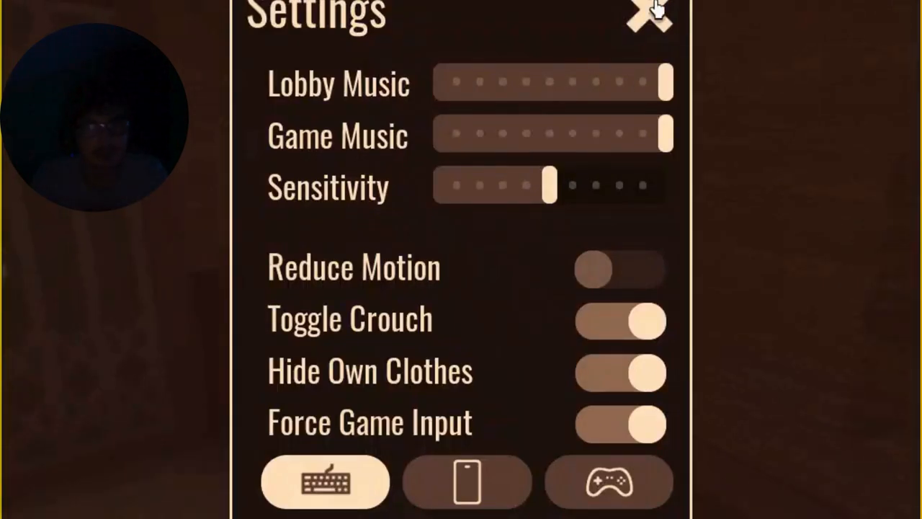
{"action": "left_click", "coordinate": [647, 16]}
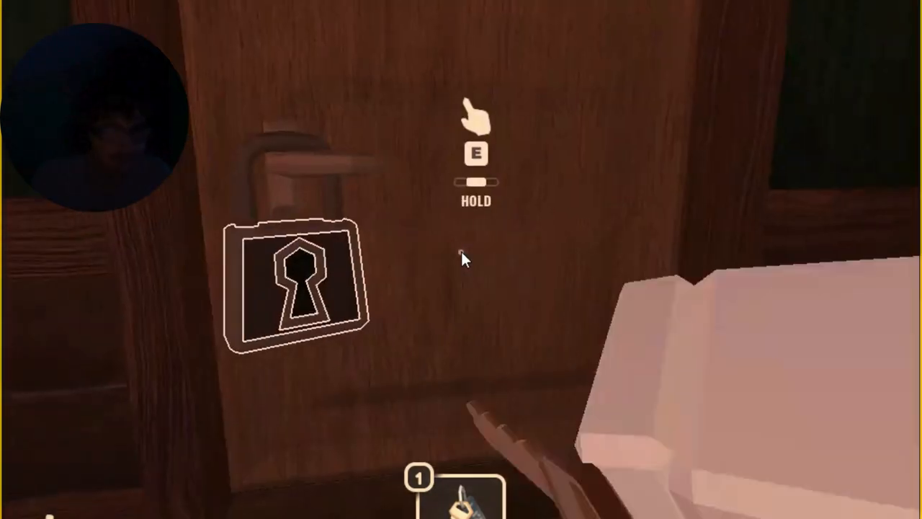
- Unlock the locked door with the key and walk toward door 0003
{"action": "key", "text": "e"}
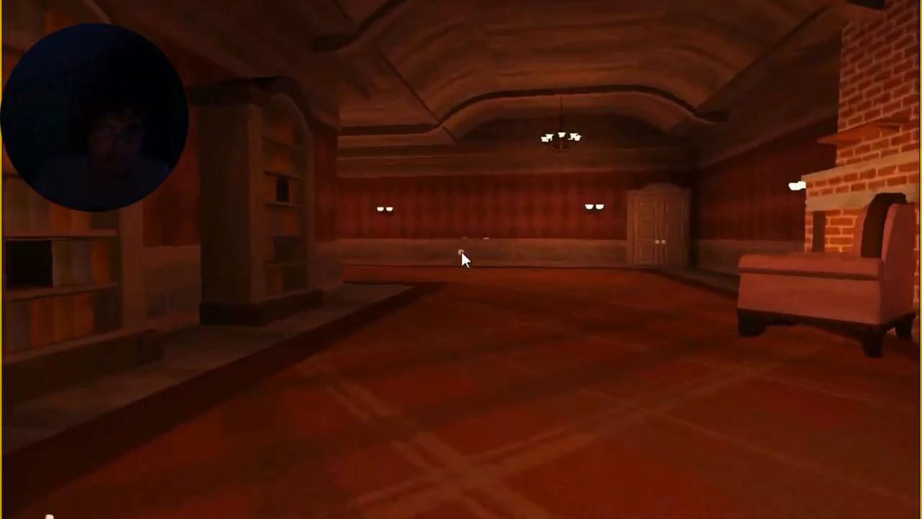
{"action": "mouse_move", "coordinate": [461, 260]}
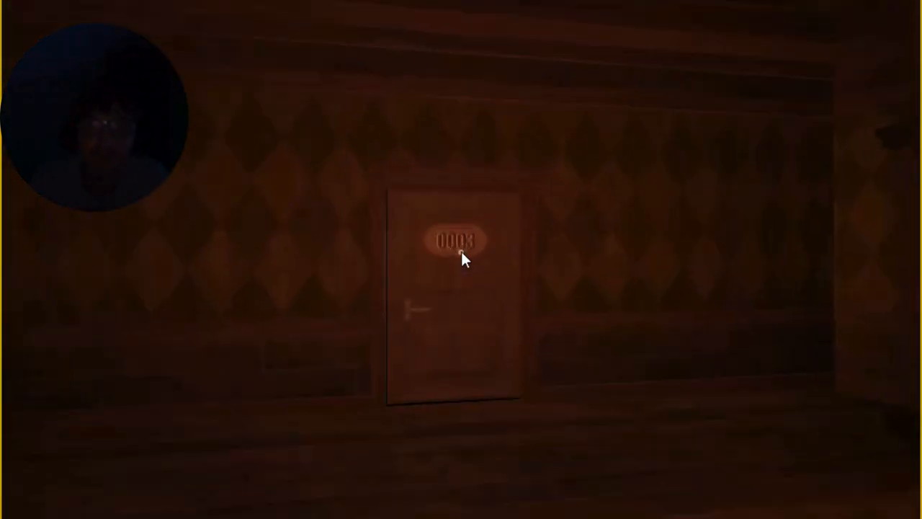
- Leave the Eyes death overview from door 8 using the exit-door button beside Play Again
{"action": "left_click", "coordinate": [455, 240]}
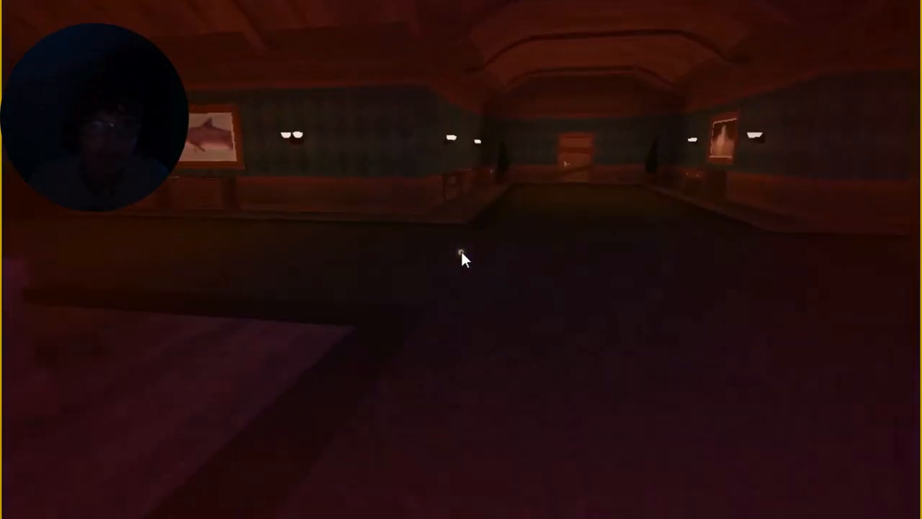
{"action": "mouse_move", "coordinate": [461, 260]}
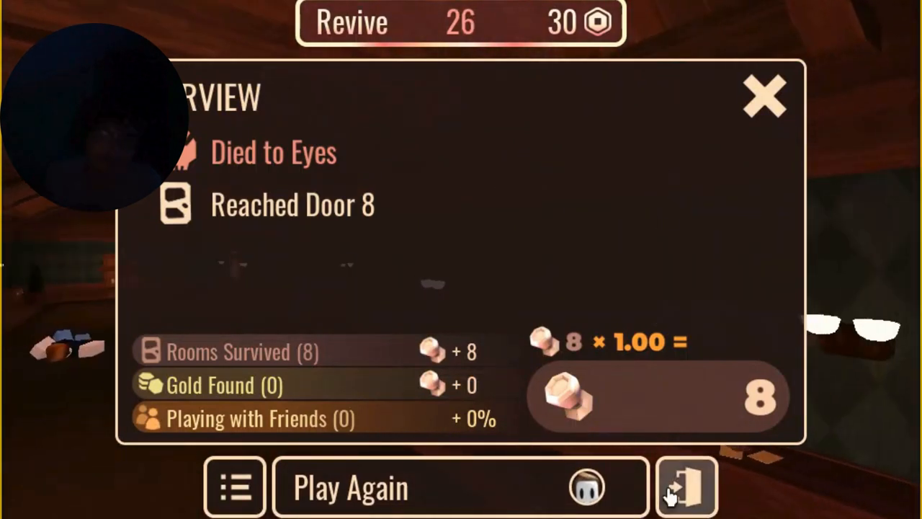
{"action": "left_click", "coordinate": [685, 486]}
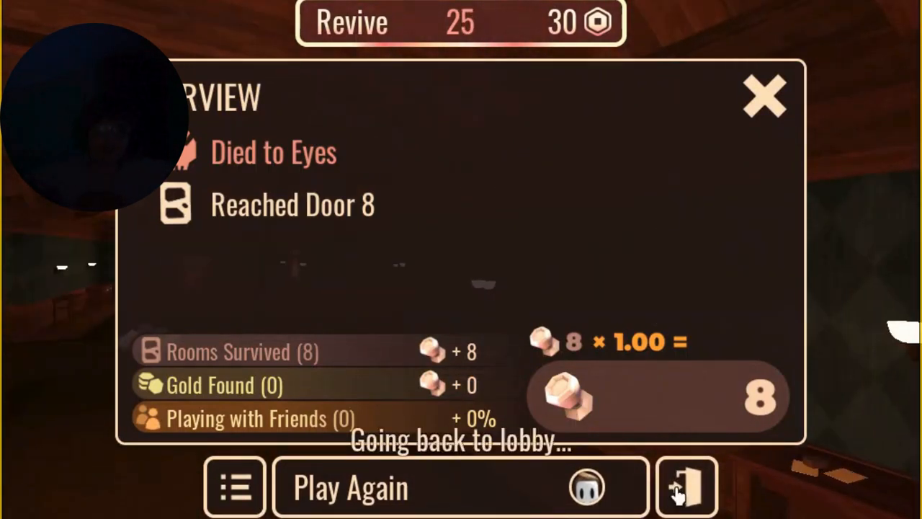
{"action": "left_click", "coordinate": [685, 486]}
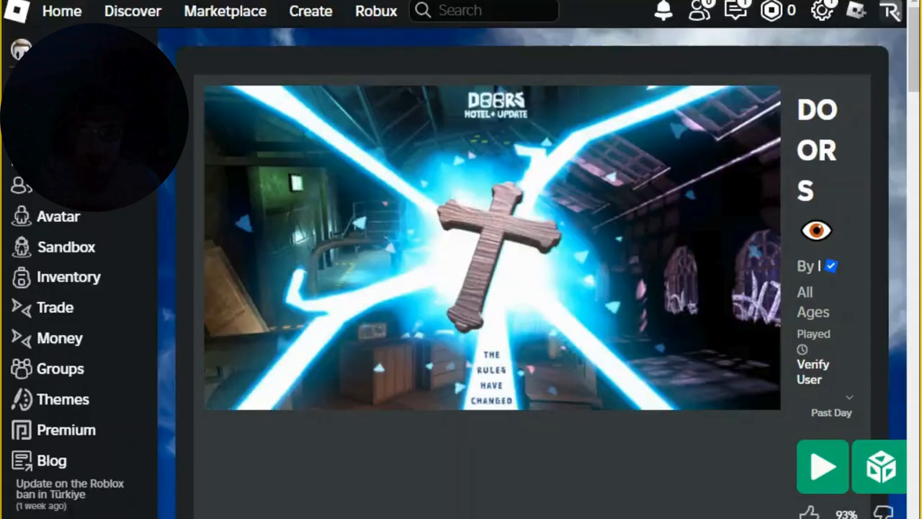
- Scroll through the DOORS description and select the 5.1B+ Visits count
{"action": "scroll", "scroll_direction": "down", "scroll_amount": 3}
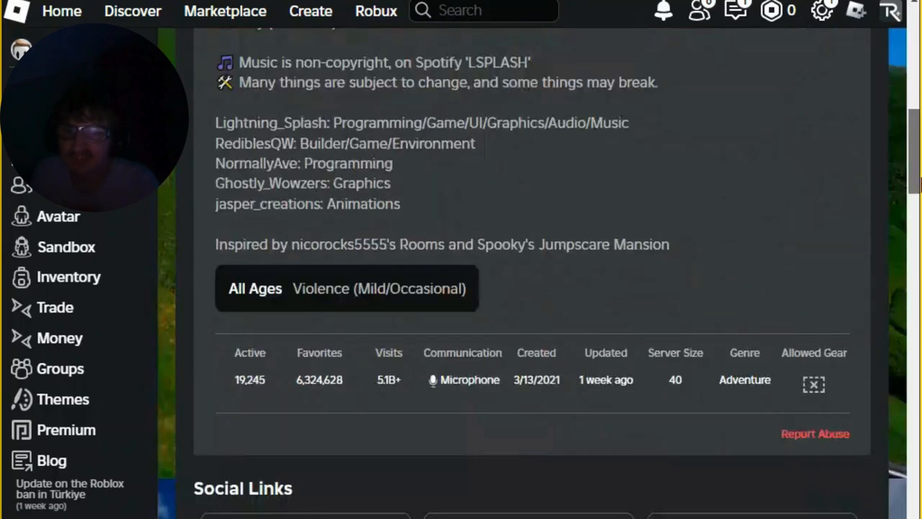
{"action": "scroll", "scroll_direction": "down", "scroll_amount": 3}
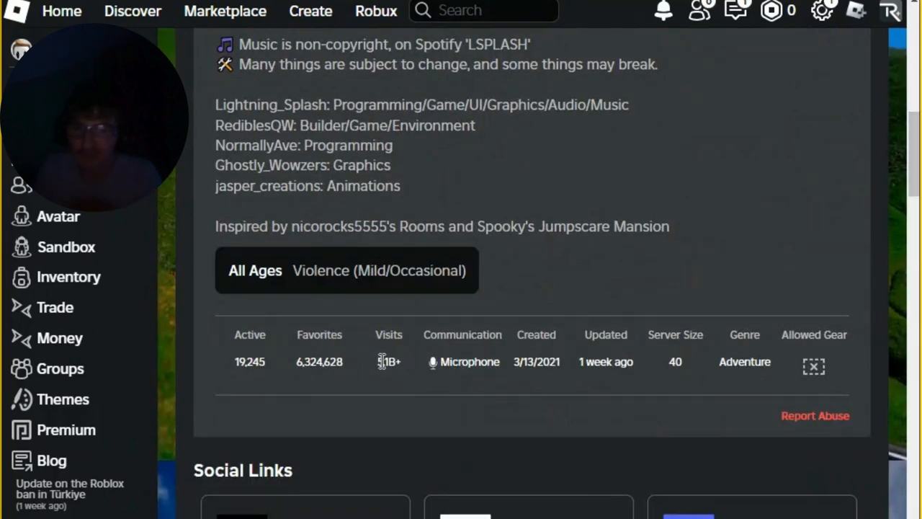
{"action": "double_click", "coordinate": [388, 362]}
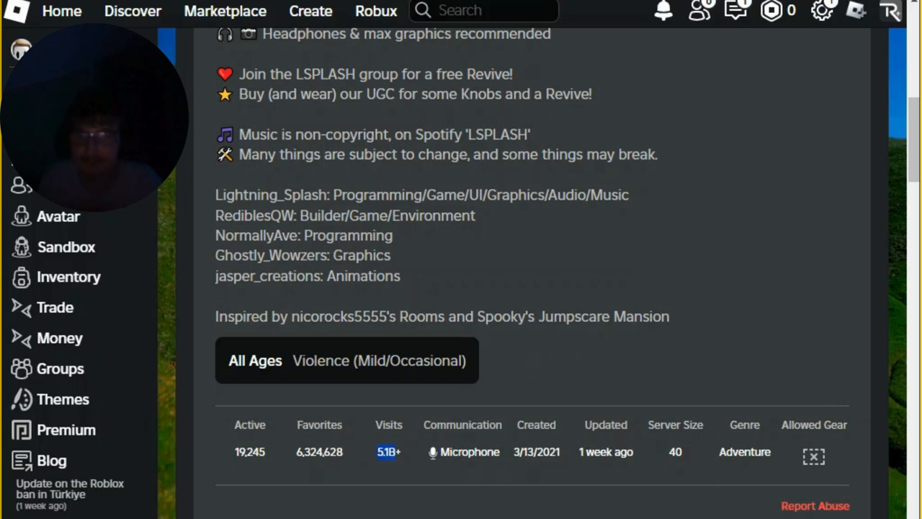
- Scroll further down the DOORS page through the badges to the servers section
{"action": "scroll", "scroll_direction": "down", "scroll_amount": 3}
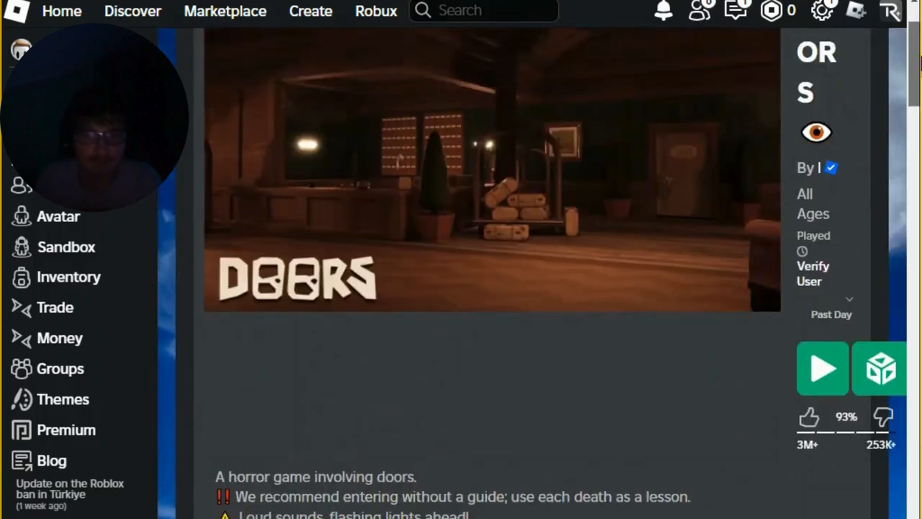
{"action": "scroll", "scroll_direction": "down", "scroll_amount": 3}
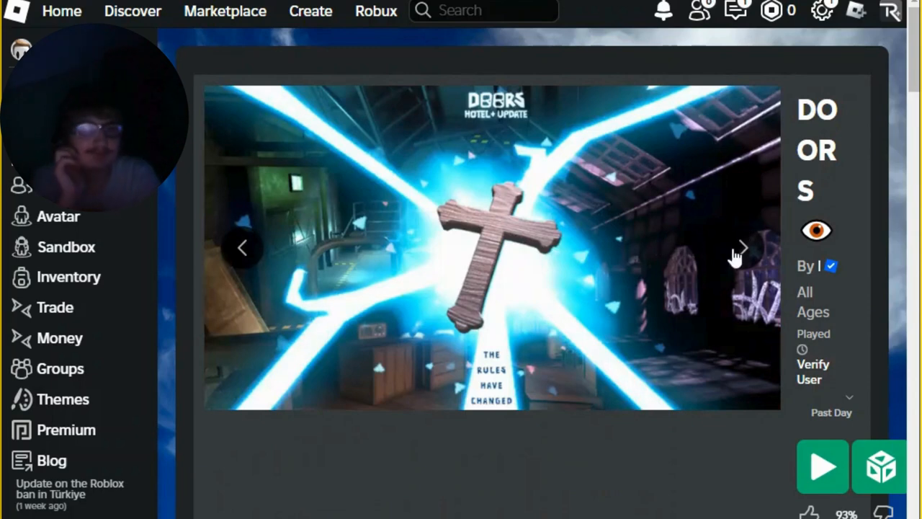
{"action": "scroll", "scroll_direction": "down", "scroll_amount": 3}
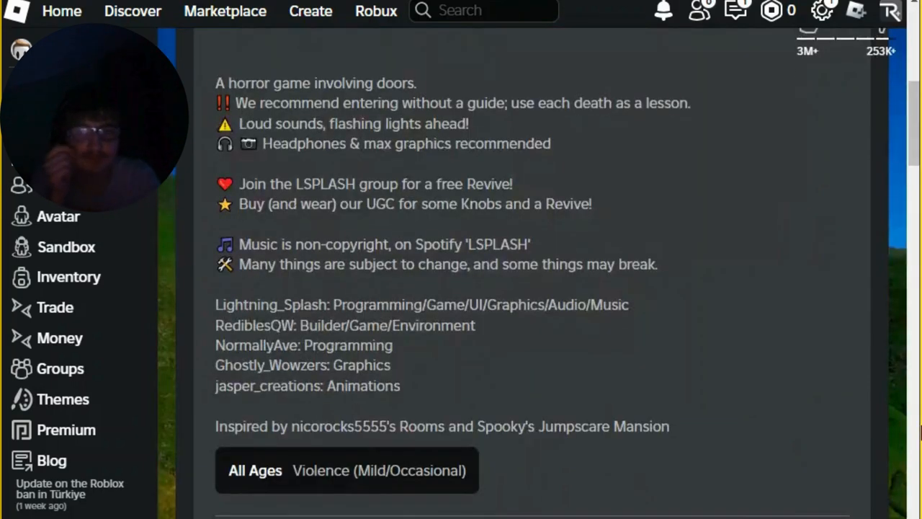
{"action": "scroll", "scroll_direction": "down", "scroll_amount": 3}
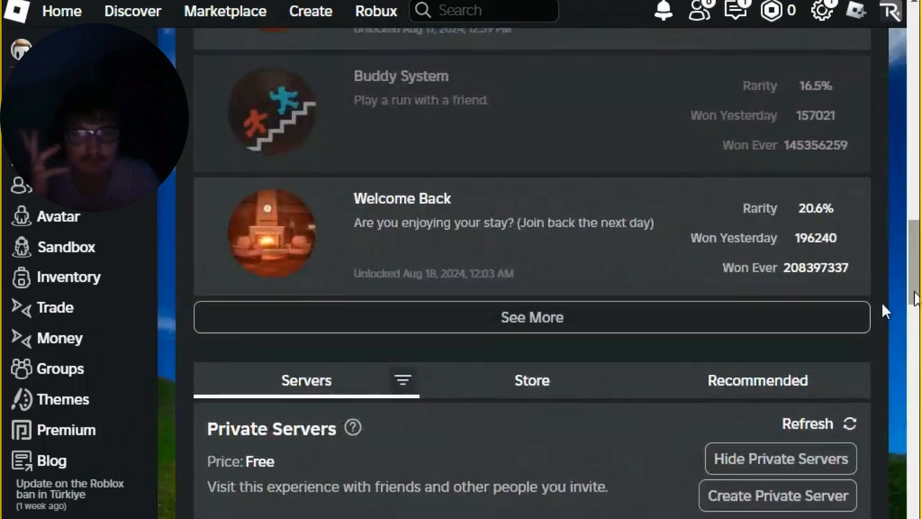